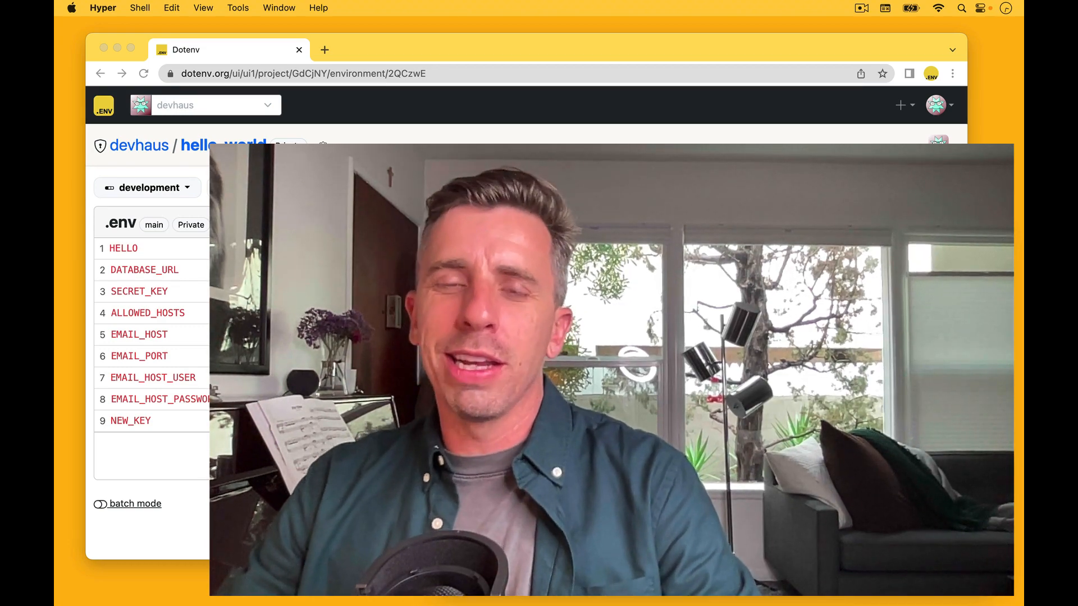
List the project folder and push the development .env with npx dotenv-vault push.
{"action": "type", "text": "M"}
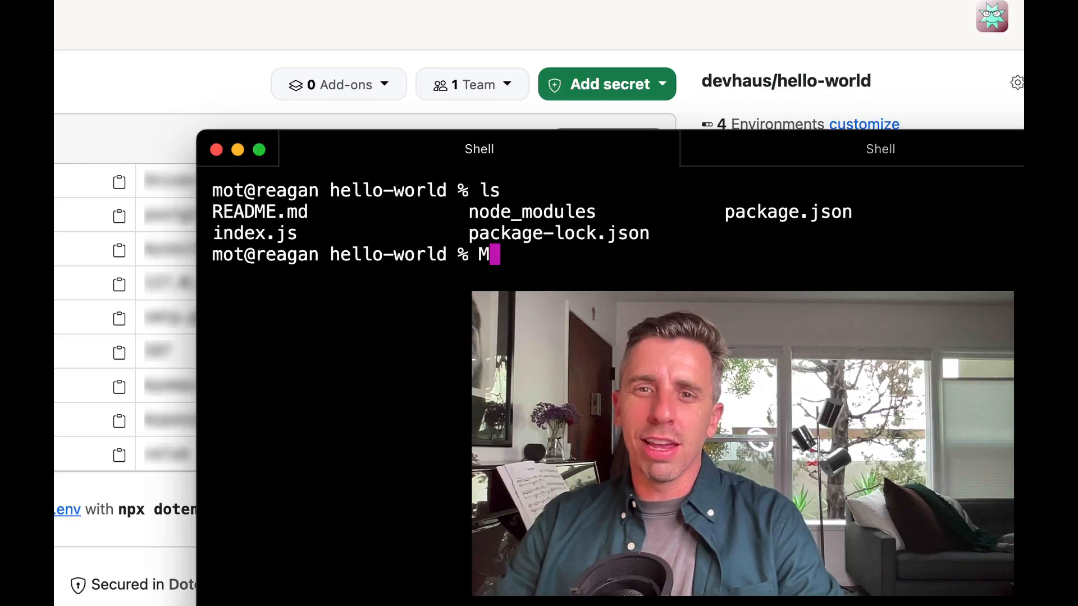
{"action": "type", "text": "ot"}
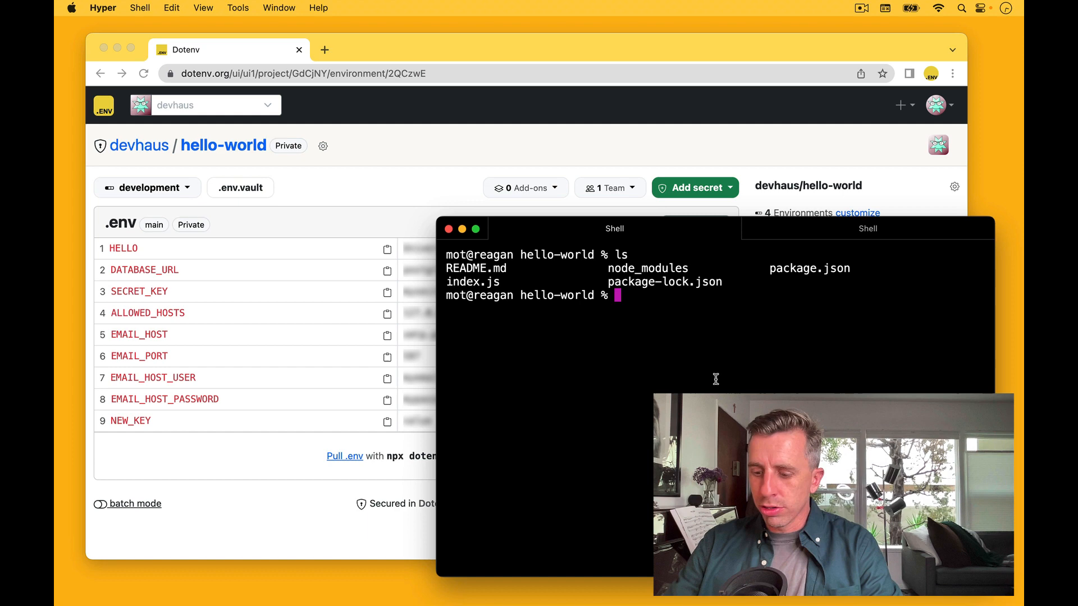
{"action": "type", "text": "ls -al"}
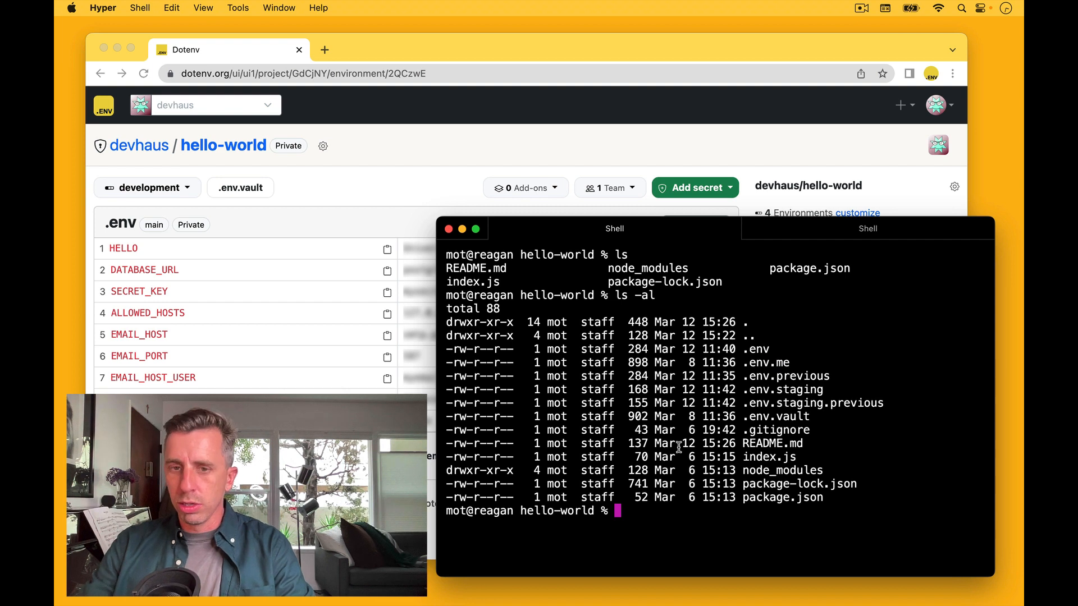
{"action": "type", "text": "npx dotenv-vault push"}
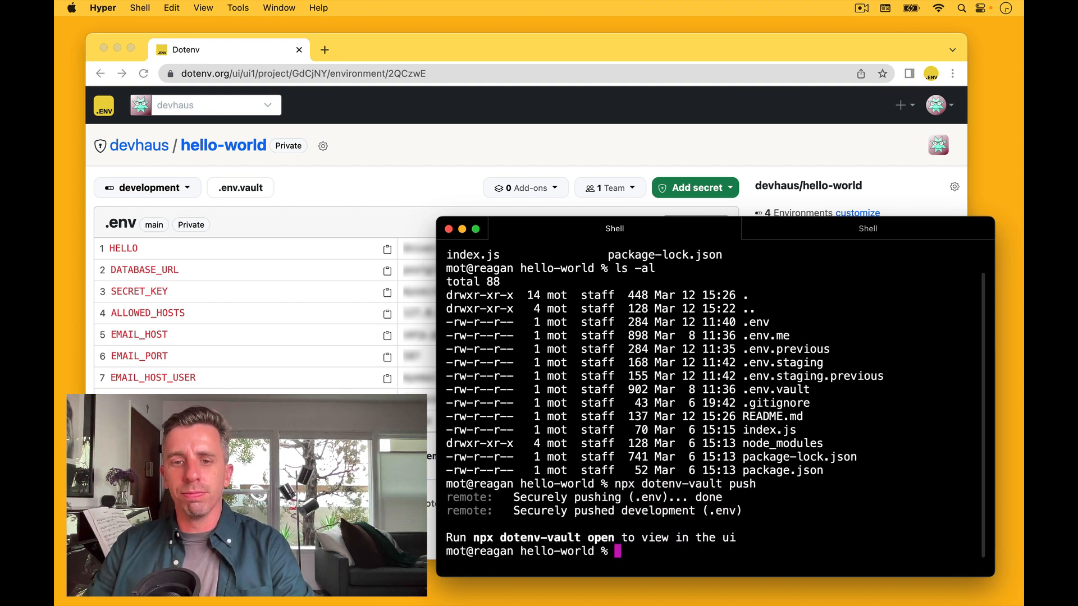
{"action": "type", "text": "npx dotenv-vault pus"}
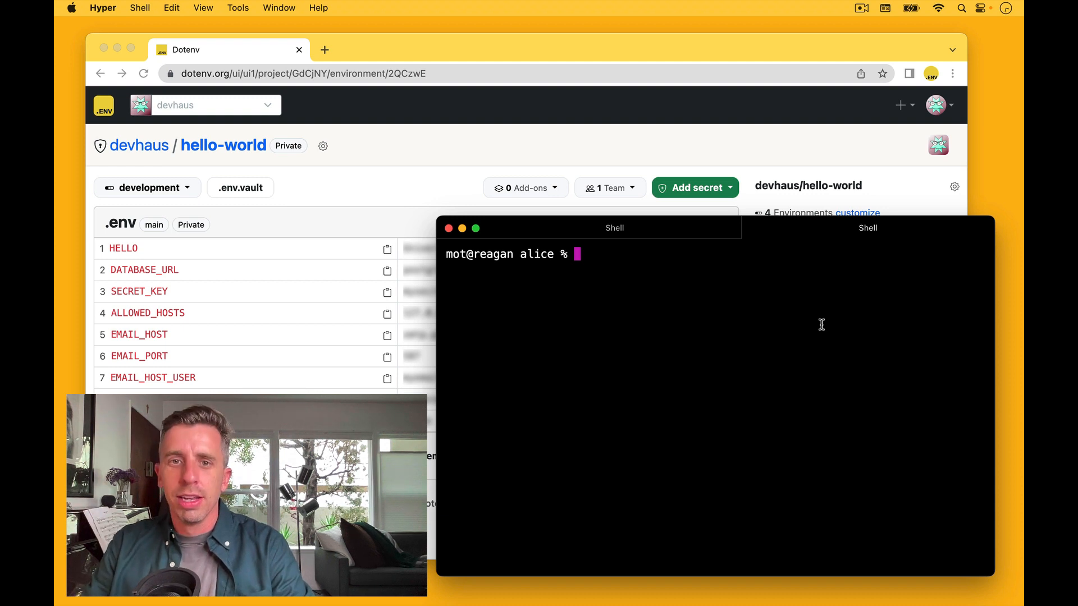
Enter hello-world, view README.md, and run node index.js, which prints Hello undefined.
{"action": "type", "text": "ls"}
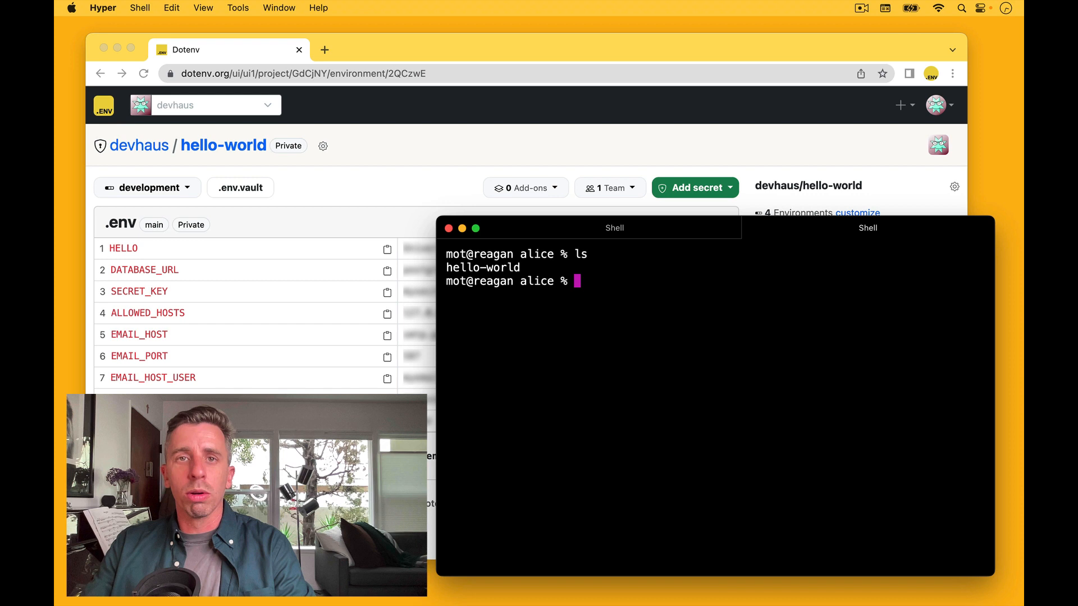
{"action": "type", "text": "c"}
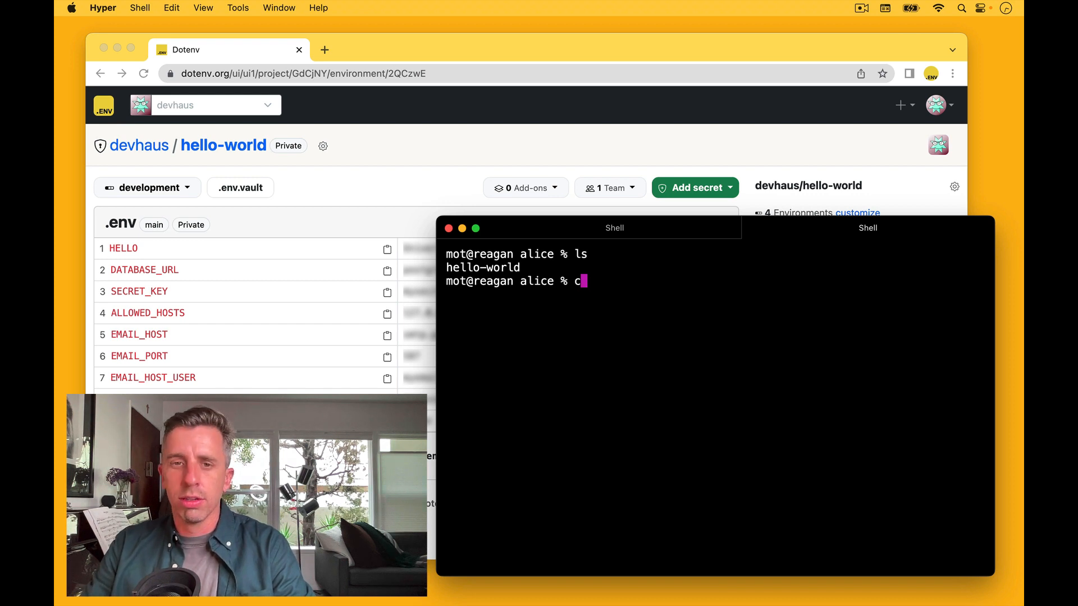
{"action": "type", "text": "d hello-world"}
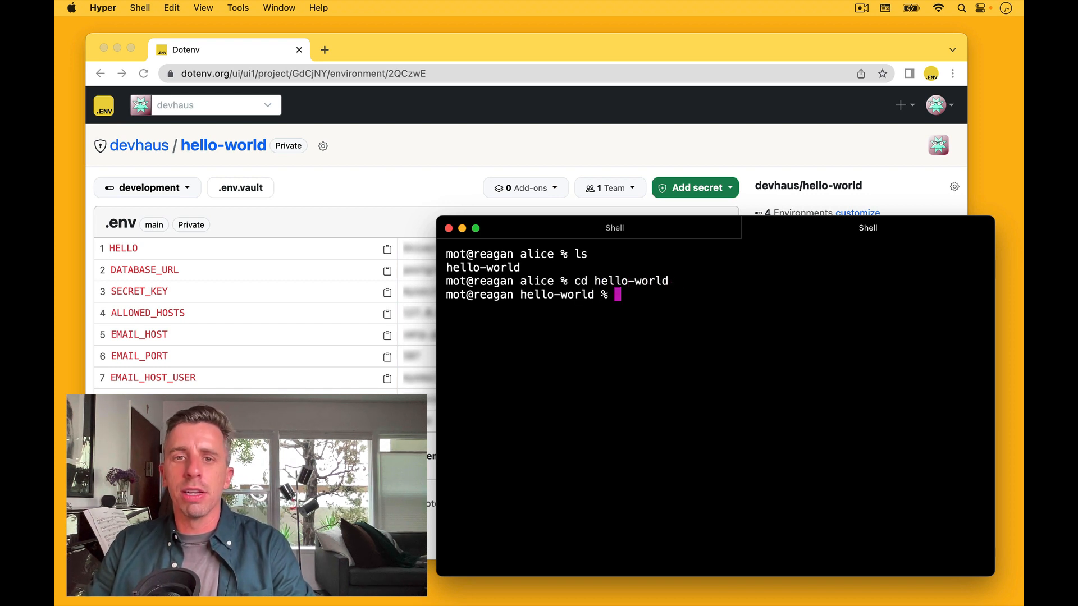
{"action": "type", "text": "vim README.md"}
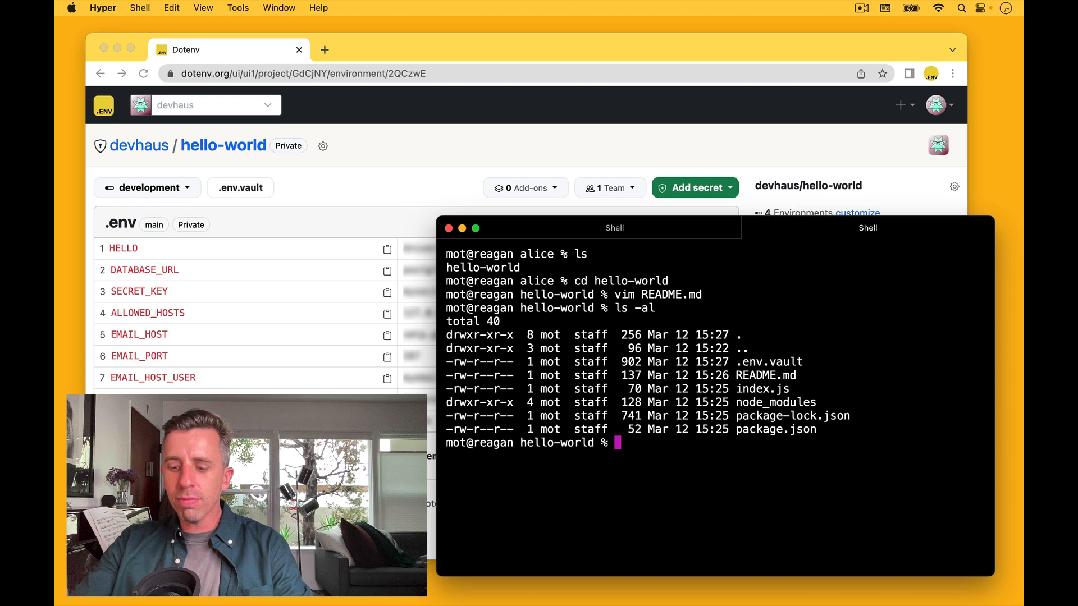
{"action": "type", "text": "node index.js"}
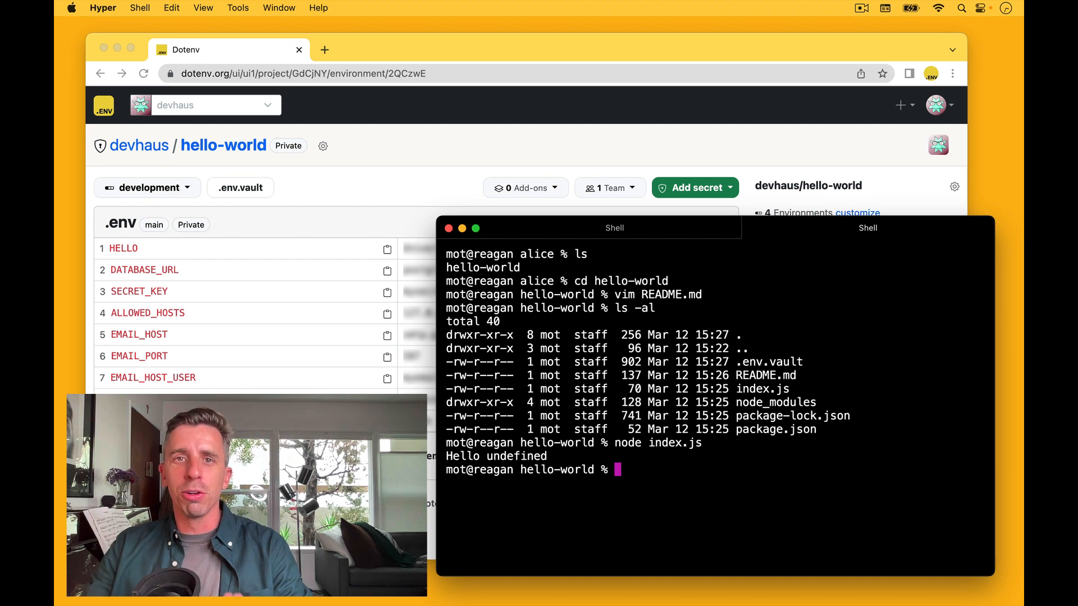
{"action": "mouse_move", "coordinate": [725, 168]}
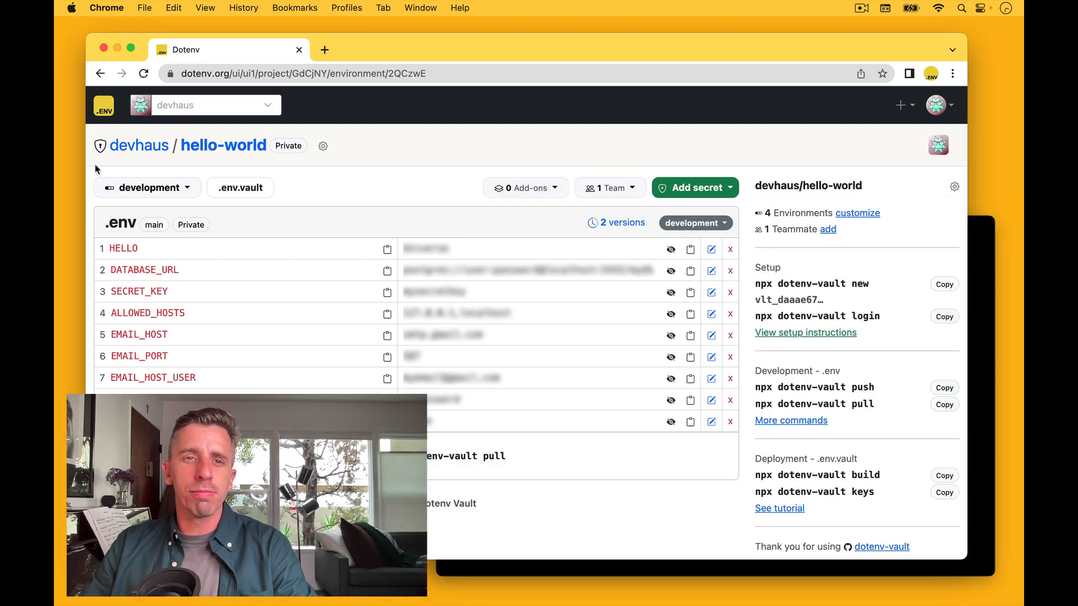
{"action": "left_click", "coordinate": [607, 188]}
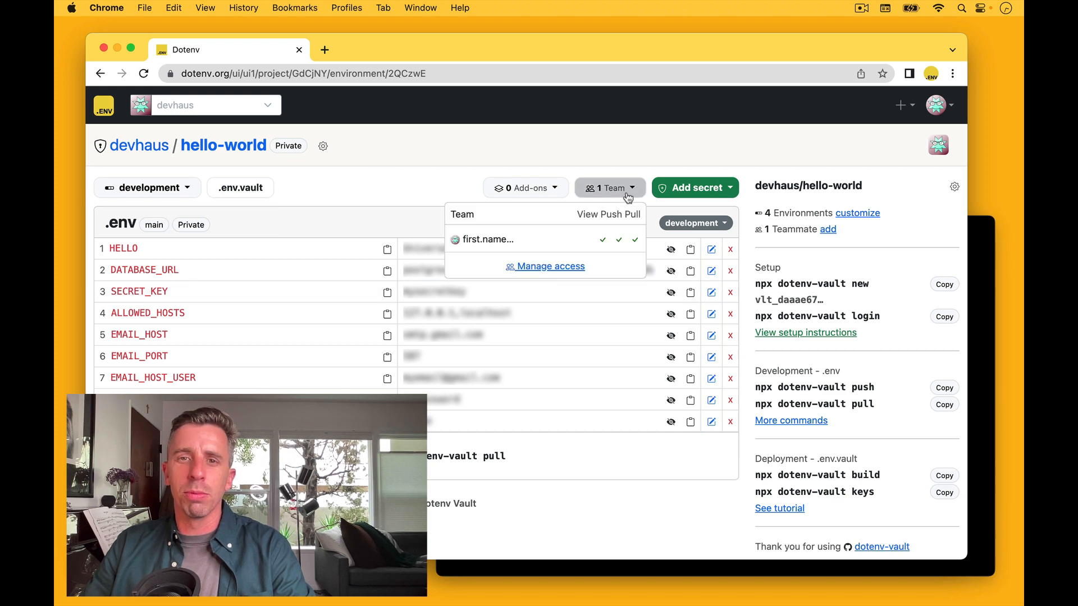
{"action": "left_click", "coordinate": [550, 266]}
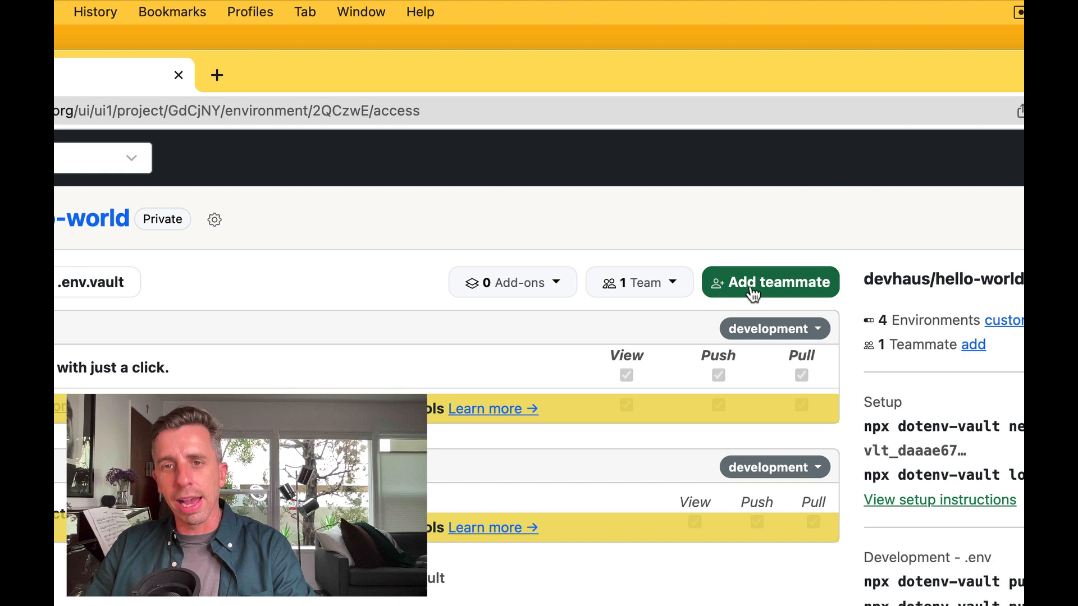
{"action": "left_click", "coordinate": [769, 282]}
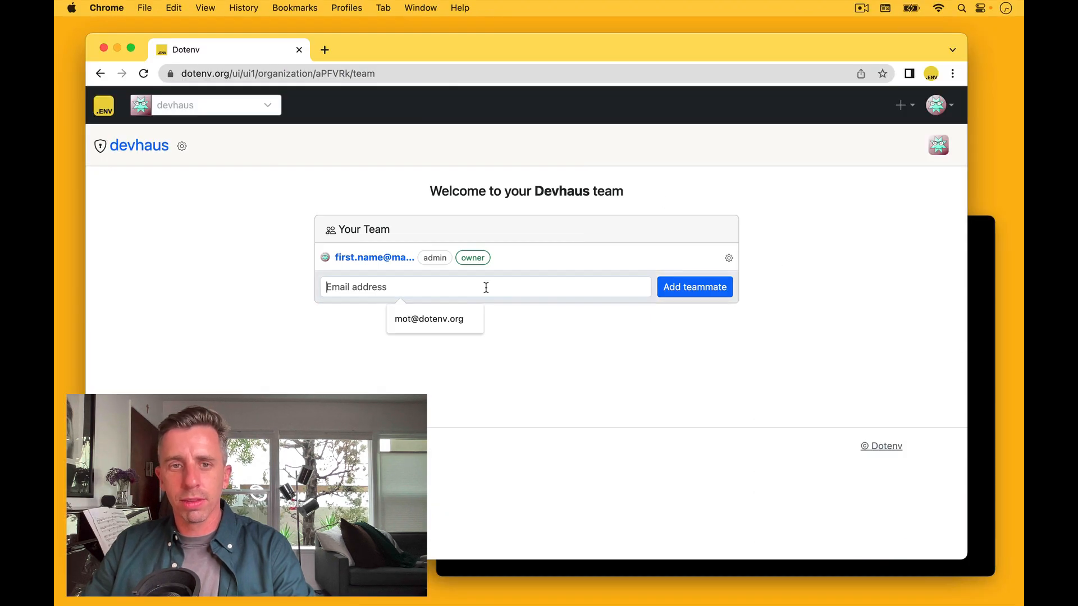
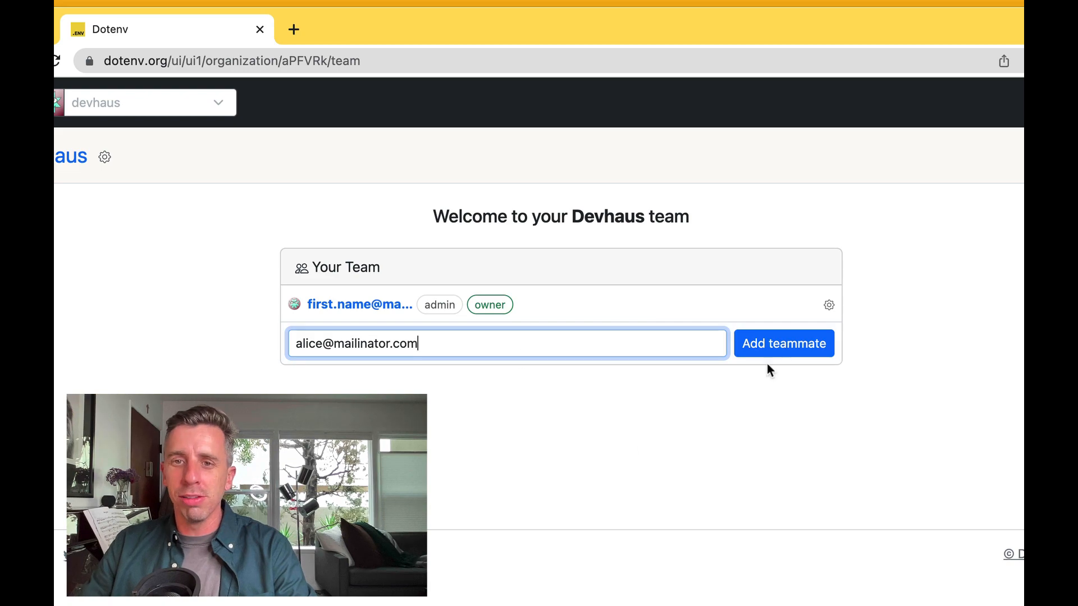
{"action": "left_click", "coordinate": [783, 343]}
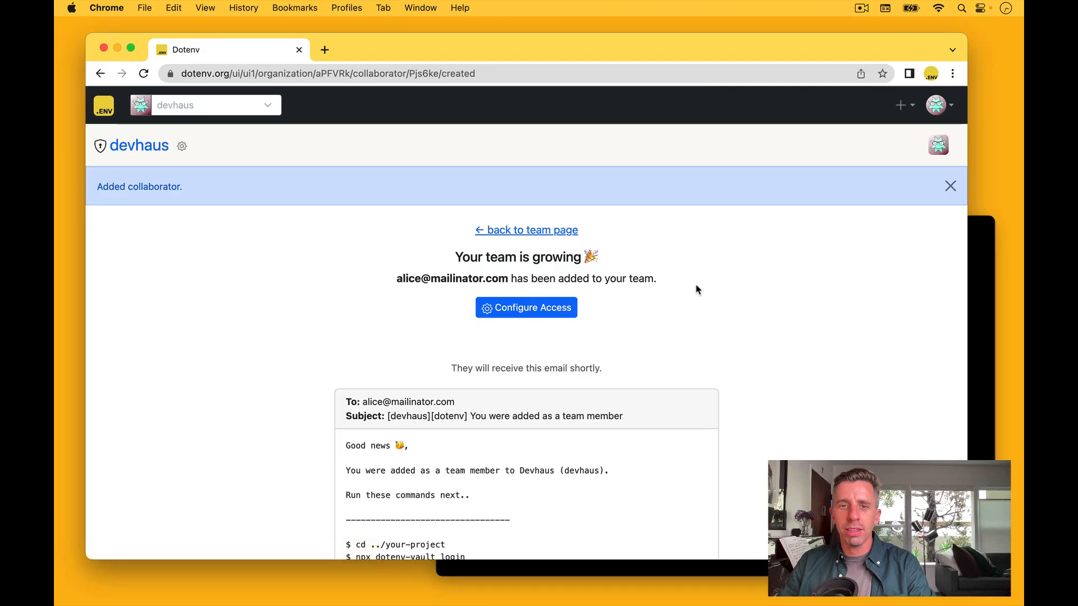
{"action": "scroll", "scroll_direction": "down", "scroll_amount": 3}
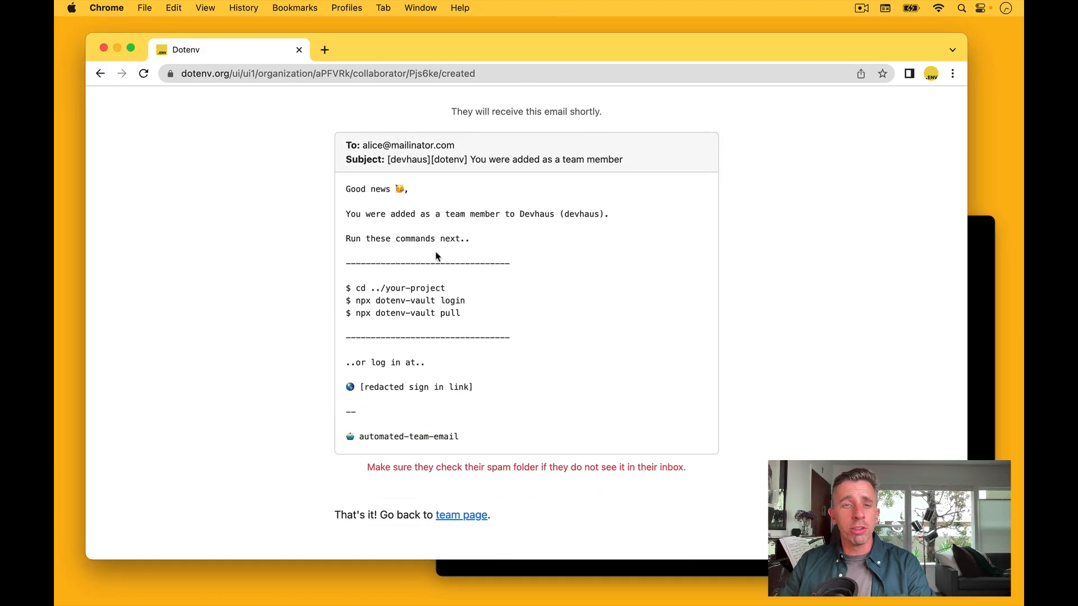
{"action": "left_click", "coordinate": [323, 49]}
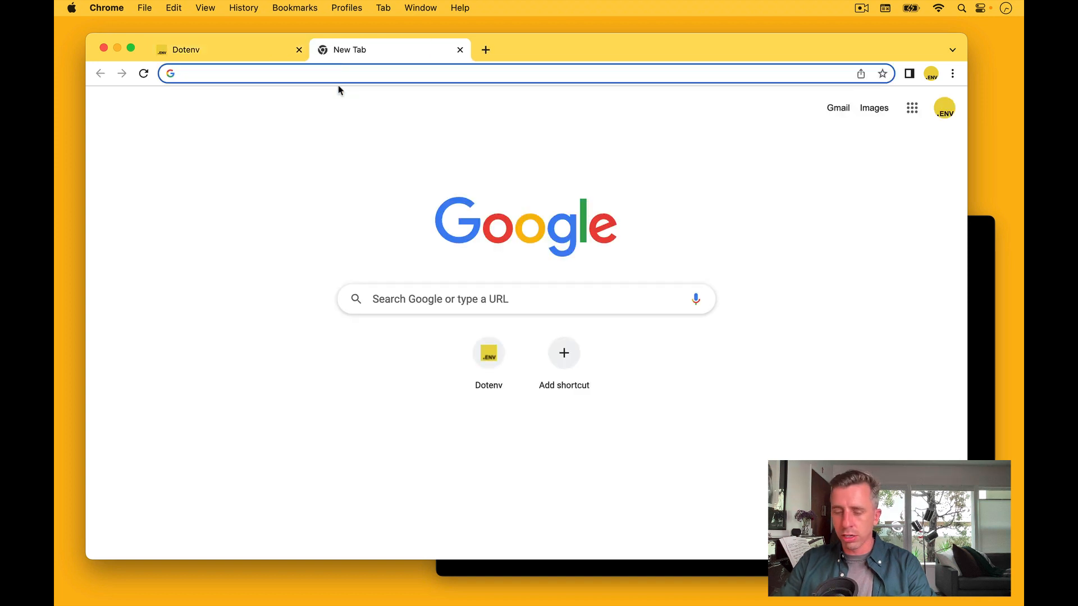
Open the Dotenv invite's login link from Mailinator in an incognito window.
{"action": "type", "text": "mailinator.com/v4/public/inboxes.jsp?msgid=alice-1678660438-21444212"}
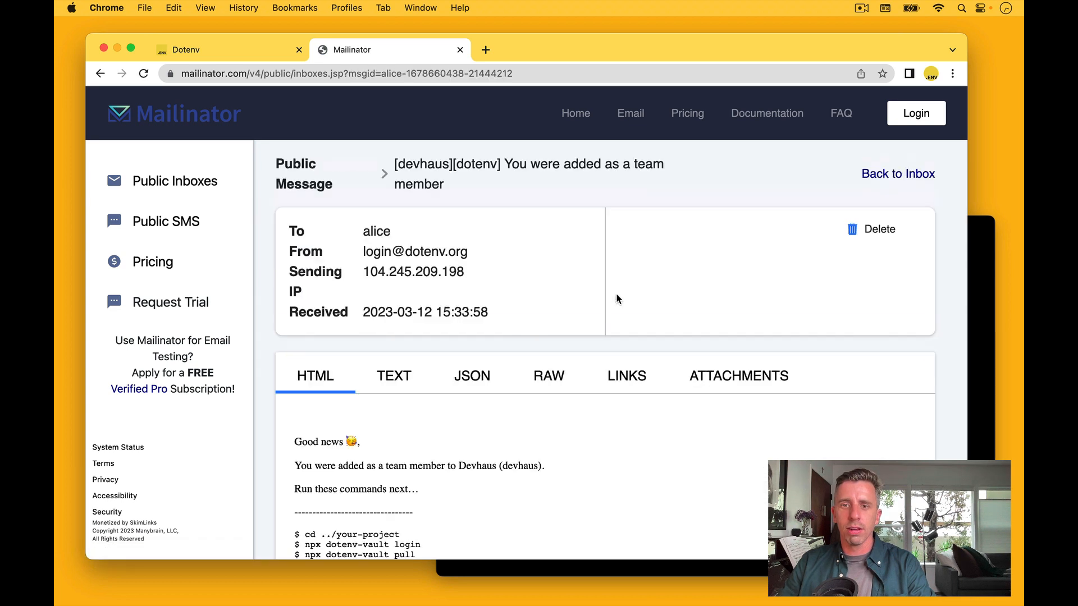
{"action": "scroll", "scroll_direction": "down", "scroll_amount": 3}
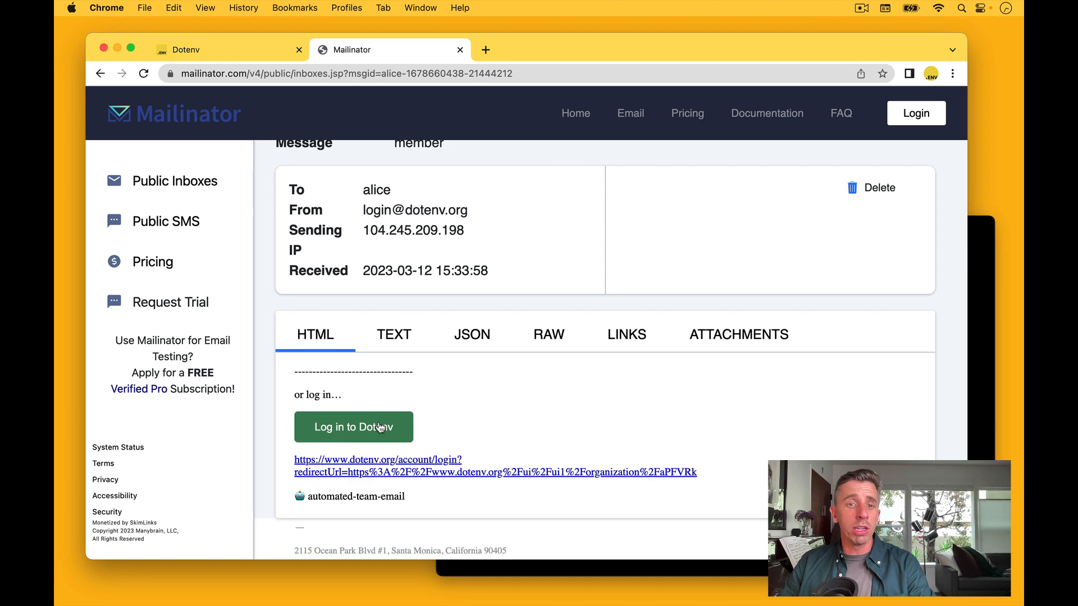
{"action": "right_click", "coordinate": [352, 426]}
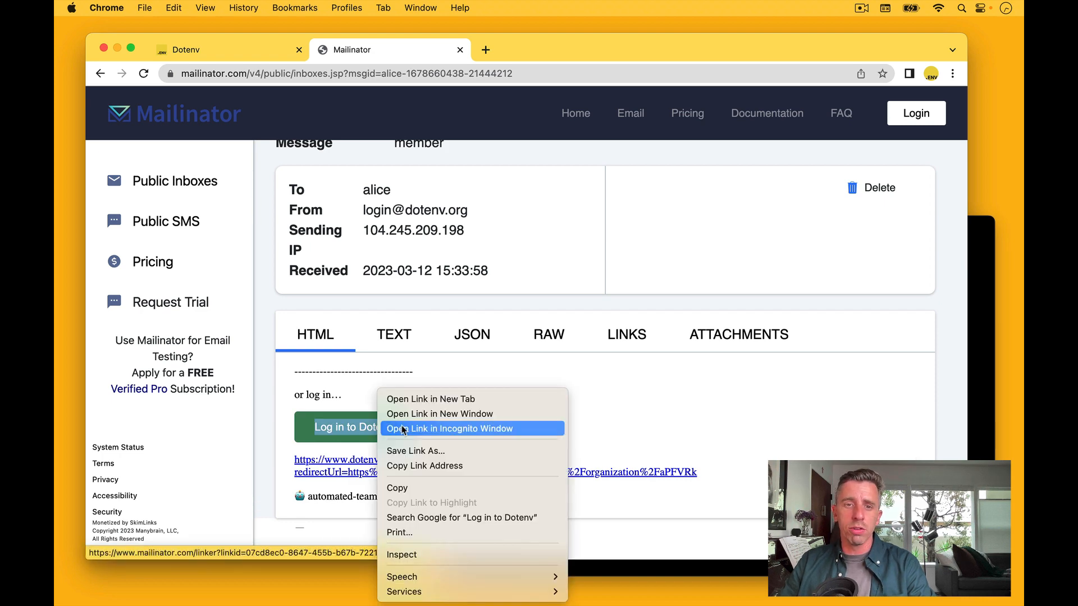
{"action": "left_click", "coordinate": [450, 428]}
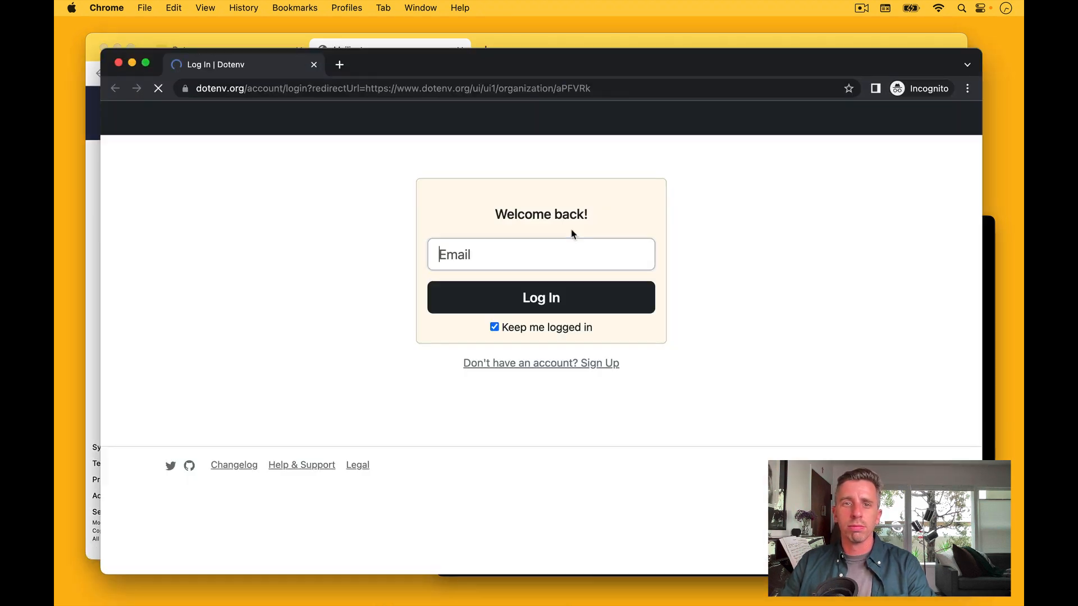
Sign in as alice via the emailed link and open devhaus/hello-world.
{"action": "type", "text": "alice@m"}
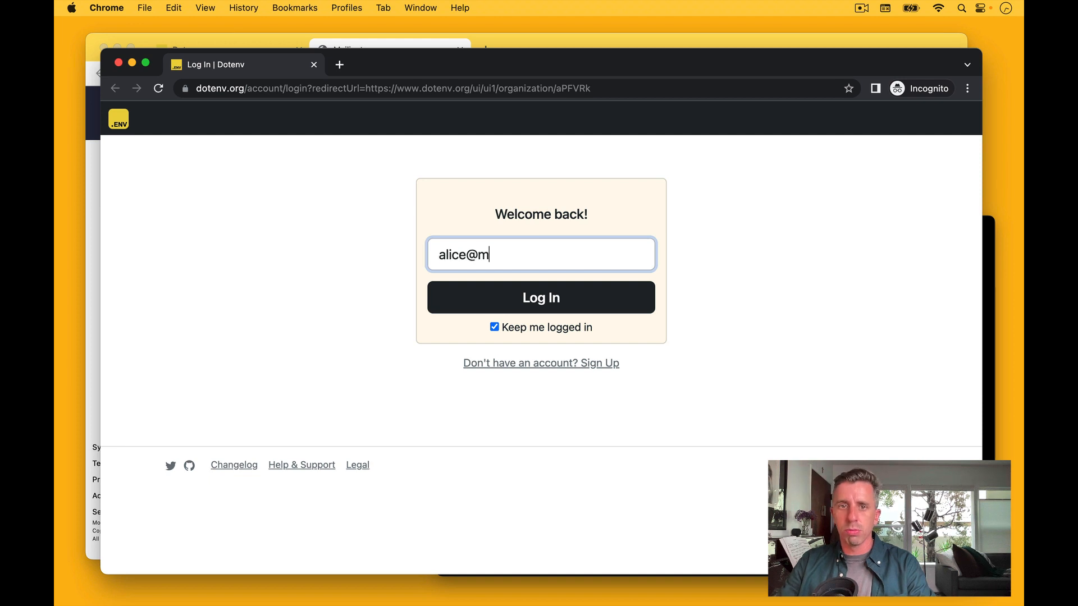
{"action": "left_click", "coordinate": [540, 297]}
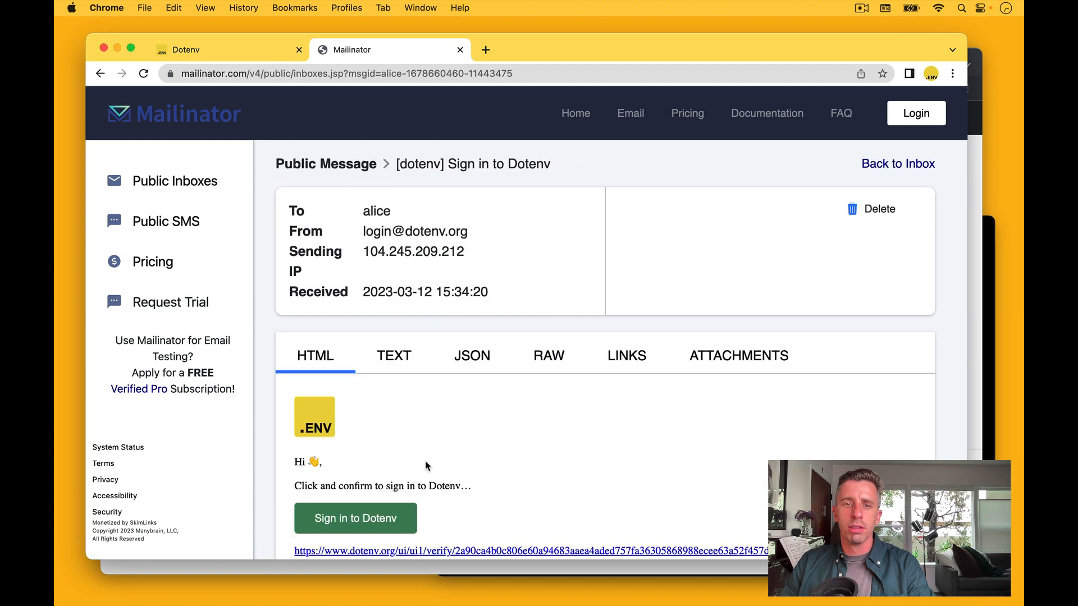
{"action": "right_click", "coordinate": [356, 518]}
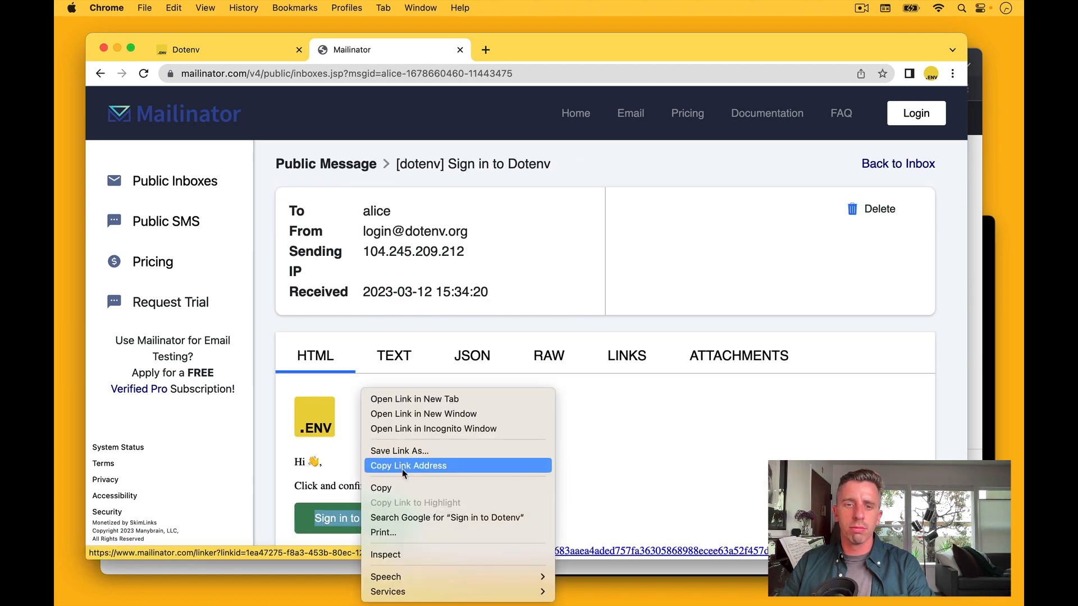
{"action": "left_click", "coordinate": [433, 428]}
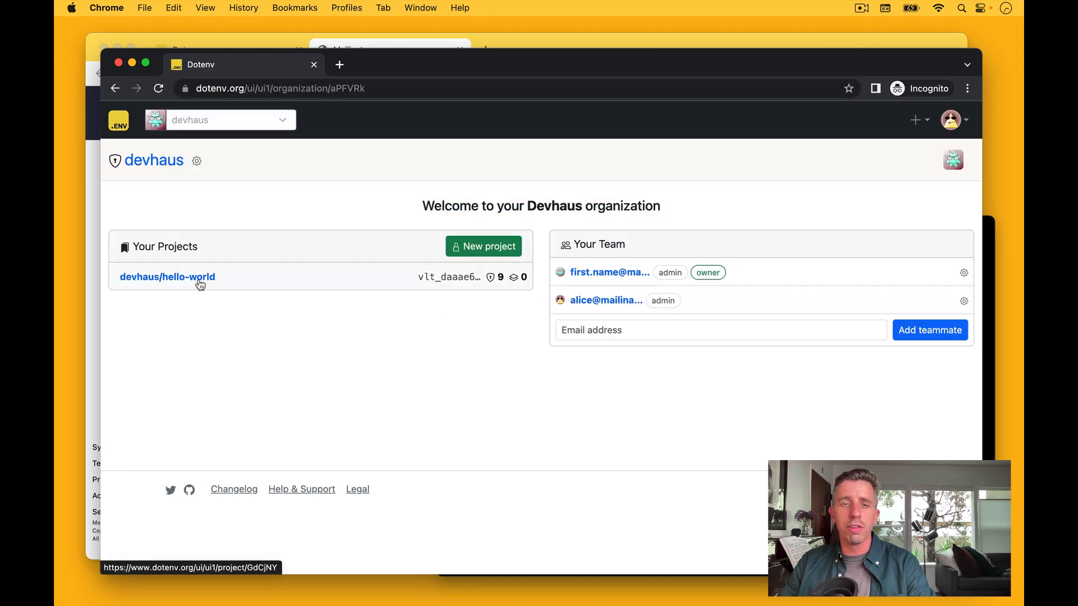
{"action": "left_click", "coordinate": [167, 276]}
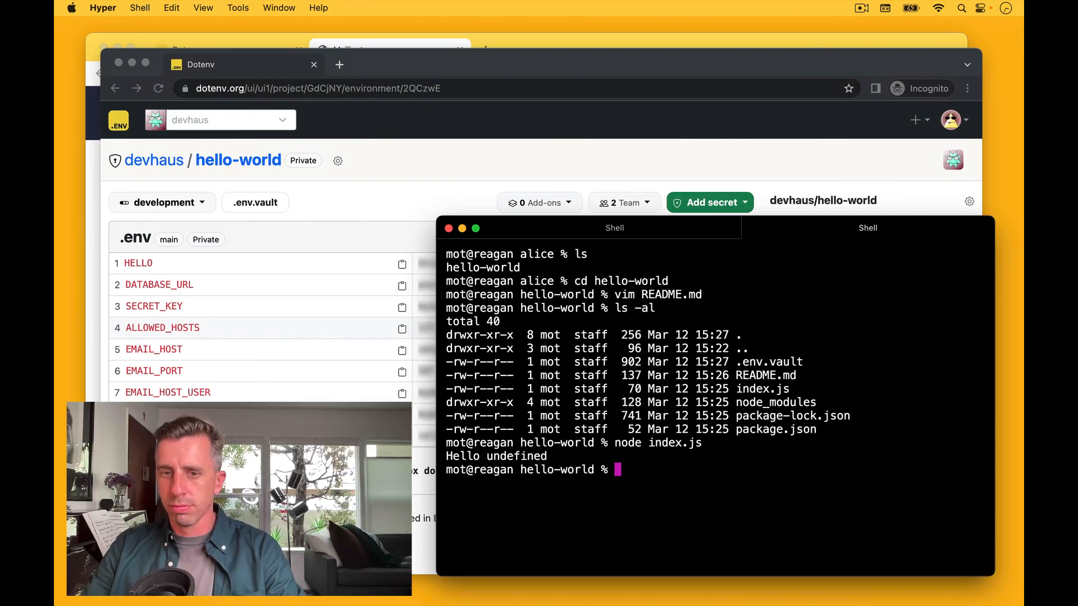
Run npx dotenv-vault pull and approve alice's vault login in the browser.
{"action": "type", "text": "npx dotenv-vault pul"}
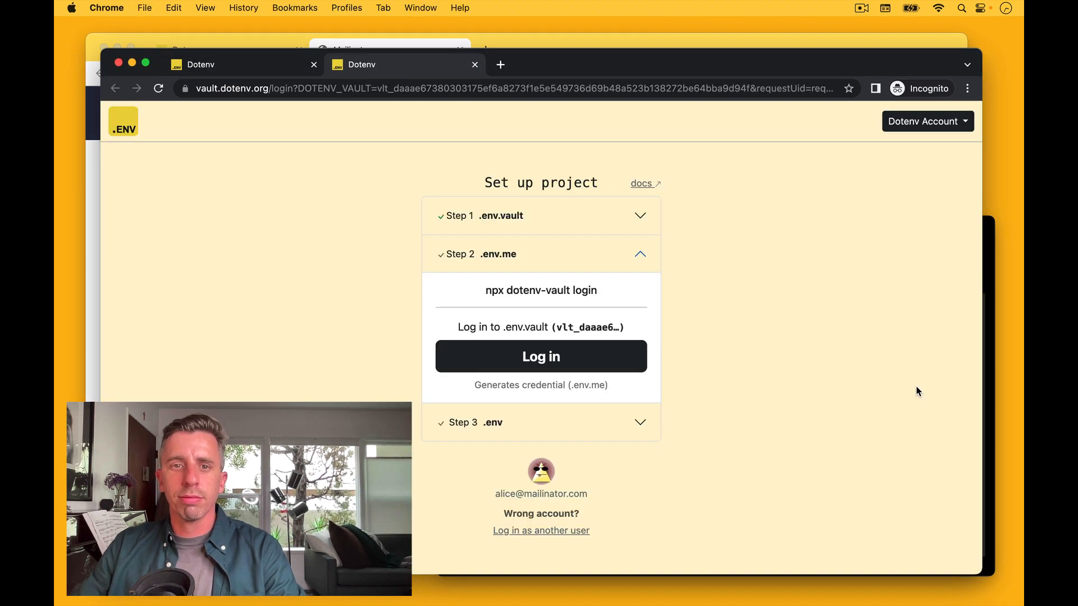
{"action": "left_click", "coordinate": [540, 356]}
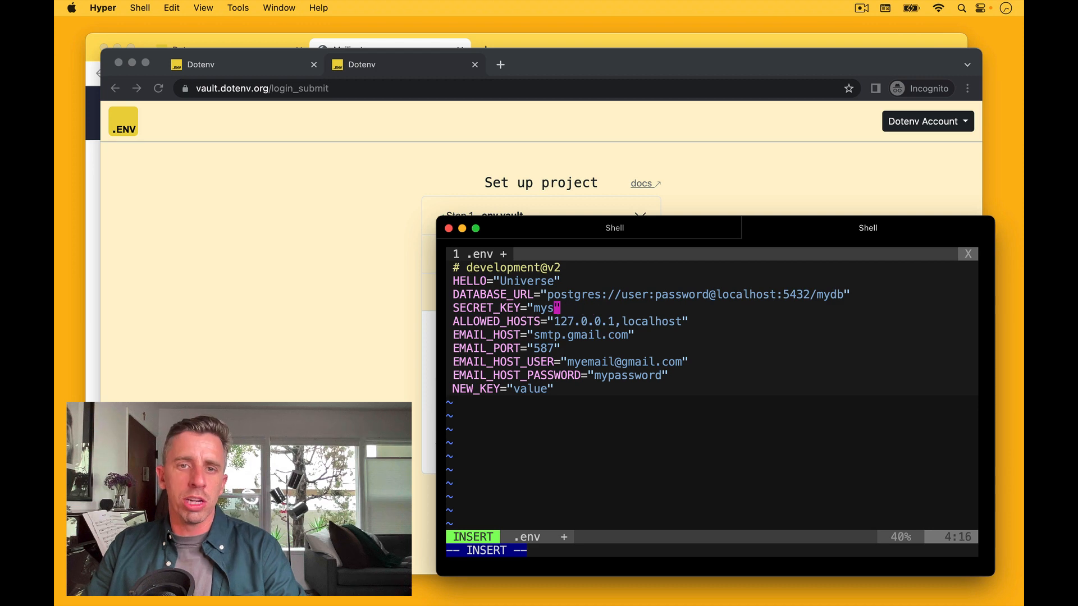
Review the pulled .env variables in vim, then begin another npx dotenv-vault command.
{"action": "type", "text": "changesthe"}
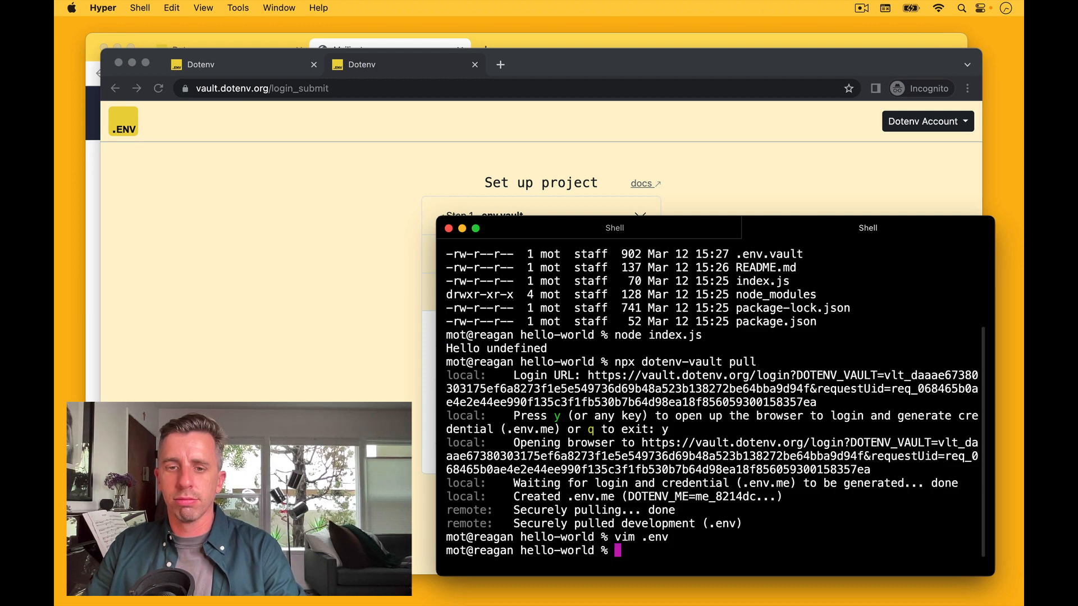
{"action": "type", "text": "npx dote"}
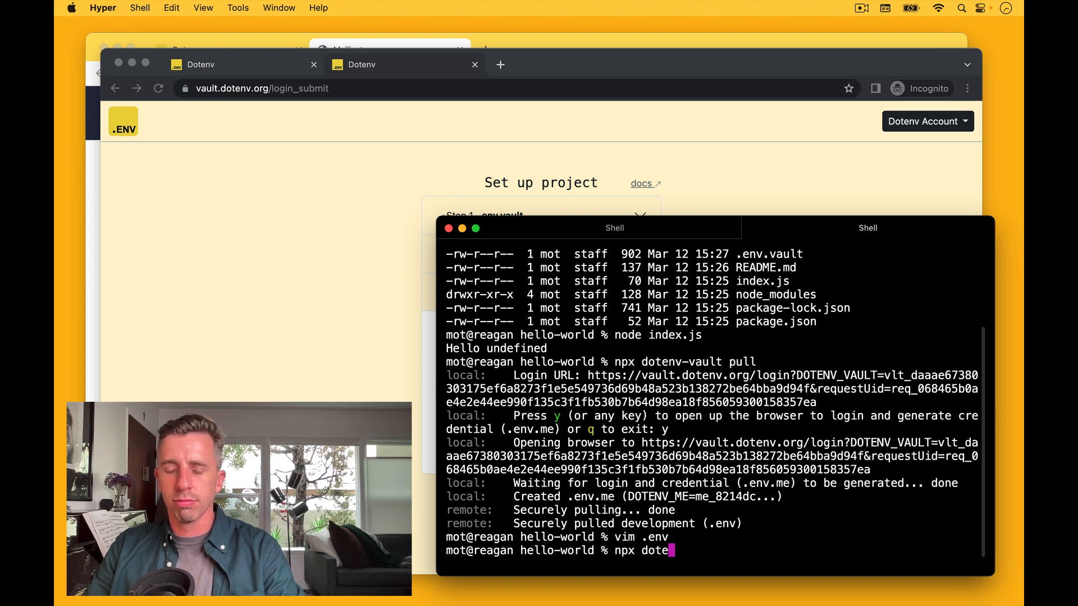